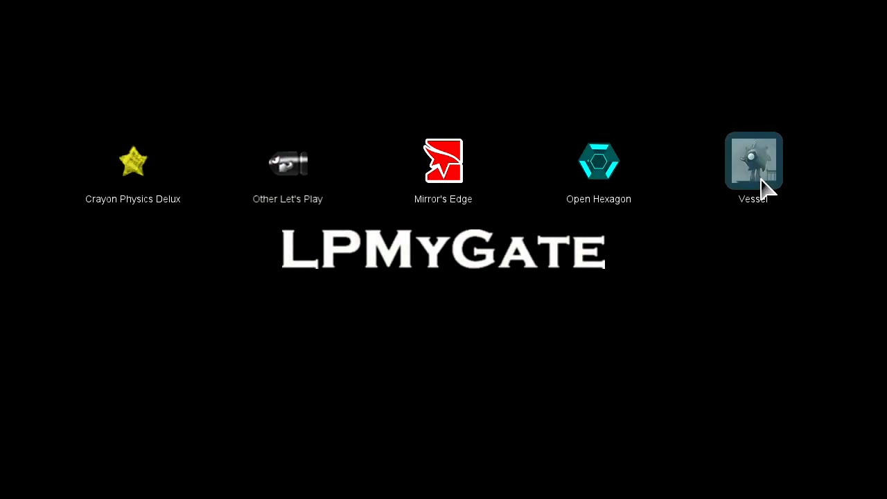
{"action": "mouse_move", "coordinate": [616, 174]}
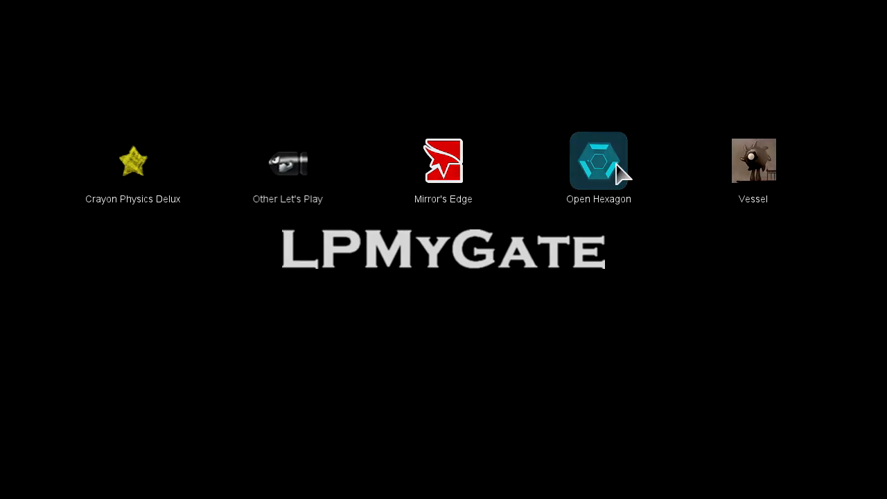
Launch Open Hexagon from LPMyGate and nudge the Baby Steps multiplier up to 1.2, then down.
{"action": "double_click", "coordinate": [598, 161]}
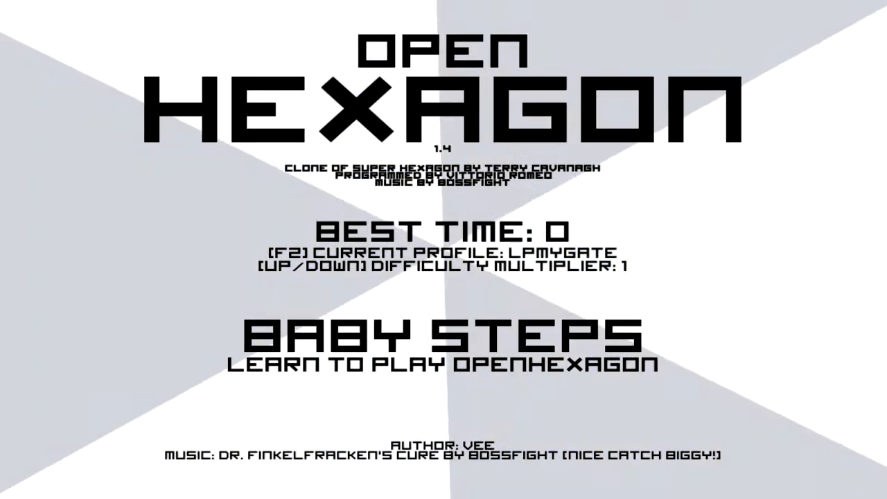
{"action": "key", "text": "up"}
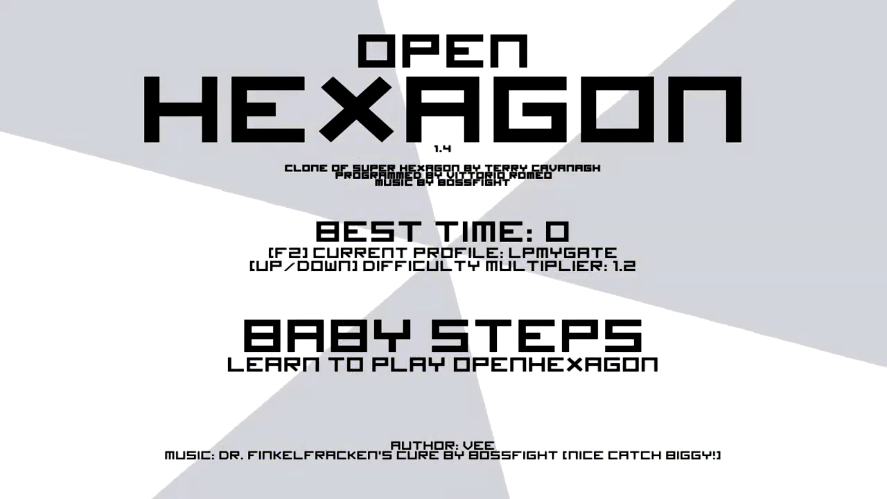
{"action": "key", "text": "down"}
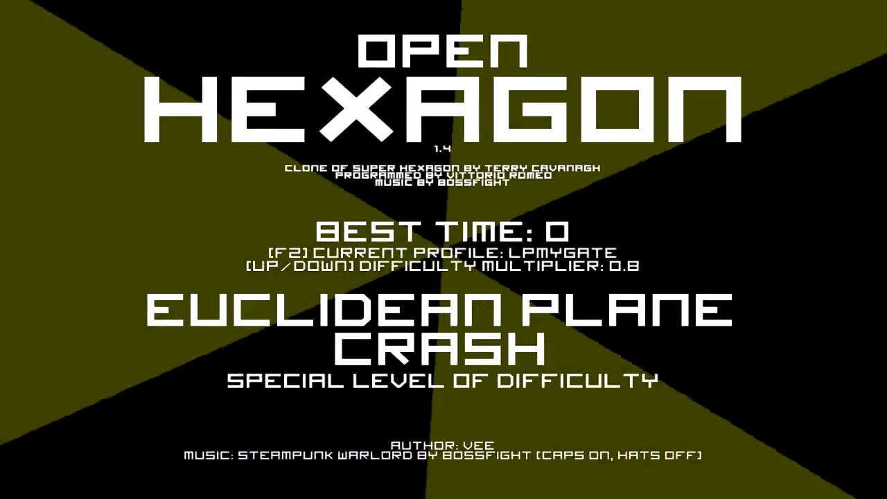
Step the Euclidean Plane Crash multiplier down to 1, showing best time 3.54348.
{"action": "key", "text": "up"}
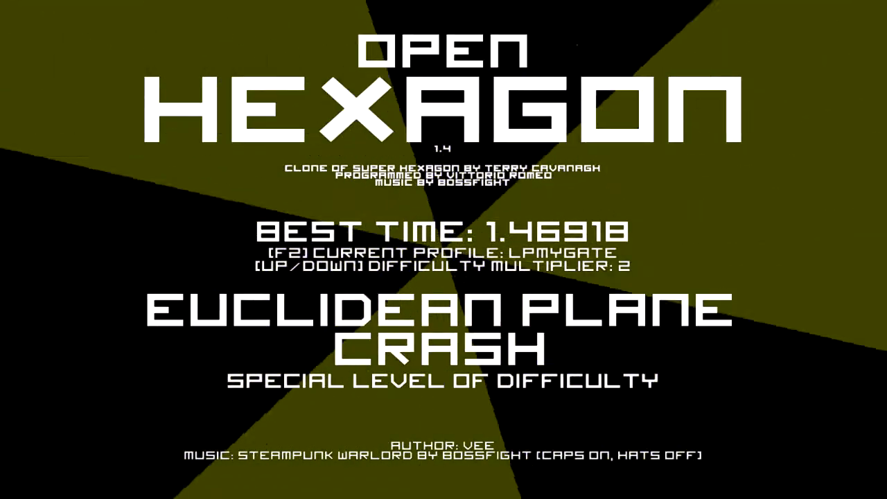
{"action": "key", "text": "Down"}
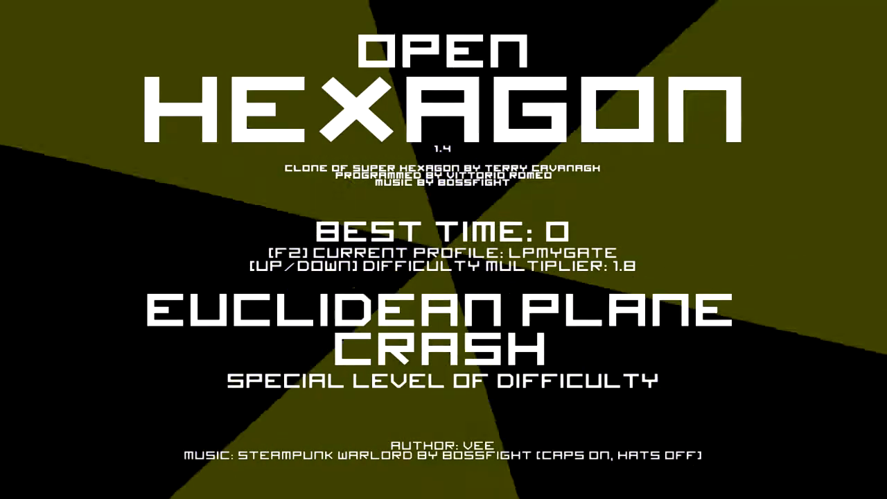
{"action": "key", "text": "Down"}
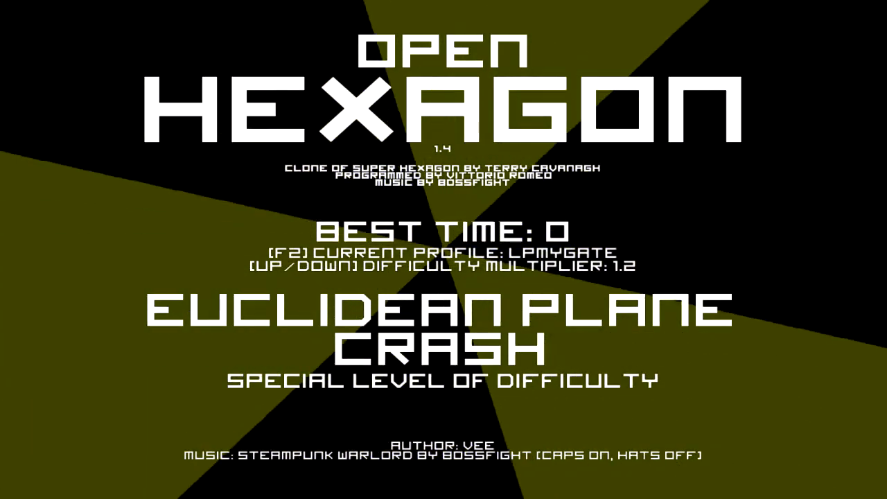
{"action": "key", "text": "down"}
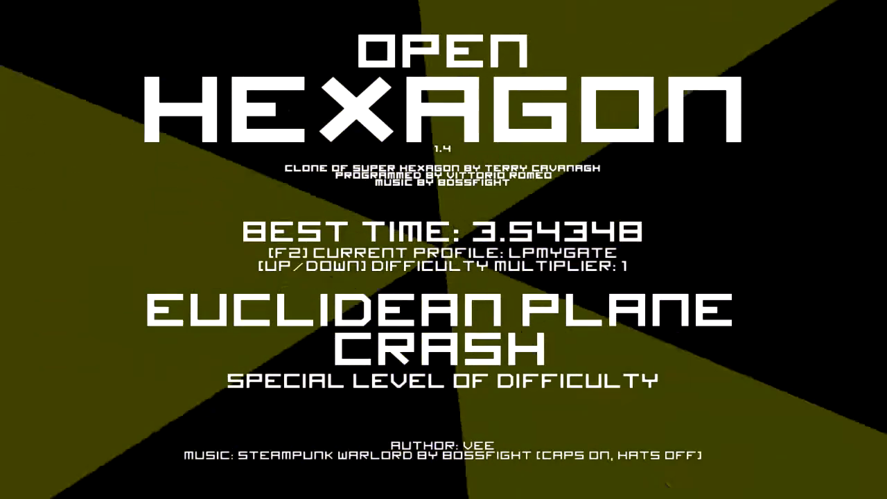